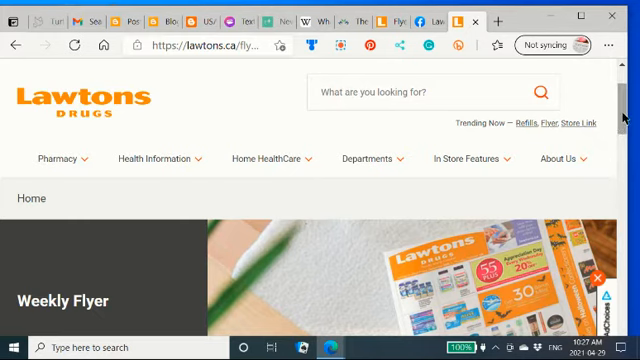
Scroll the Weekly Flyer page down past the flyer options to the viewer's first page of deals.
{"action": "scroll", "scroll_direction": "down", "scroll_amount": 3}
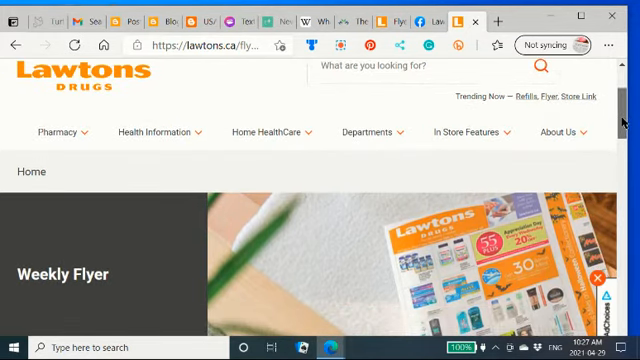
{"action": "scroll", "scroll_direction": "down", "scroll_amount": 3}
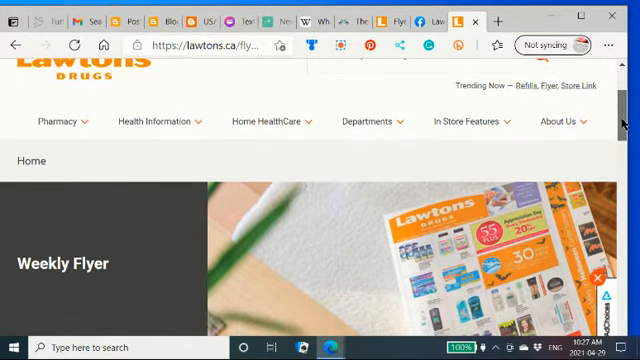
{"action": "scroll", "scroll_direction": "down", "scroll_amount": 3}
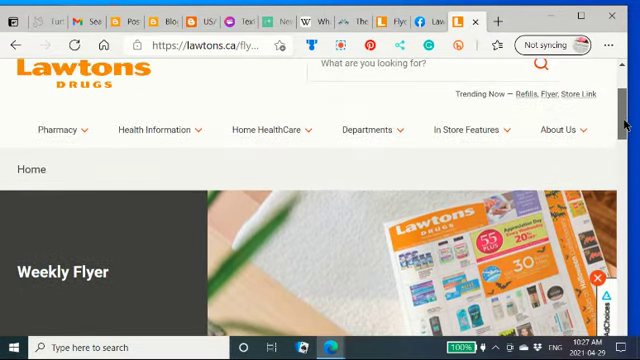
{"action": "scroll", "scroll_direction": "down", "scroll_amount": 3}
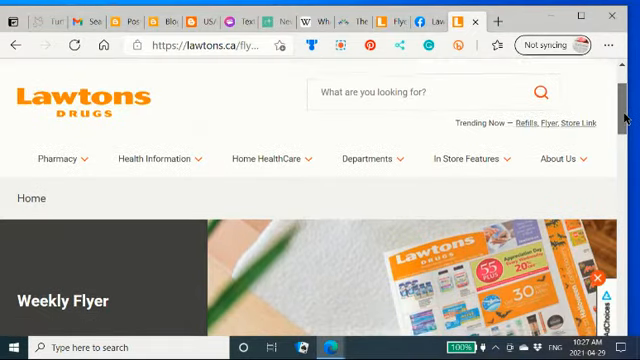
{"action": "scroll", "scroll_direction": "down", "scroll_amount": 3}
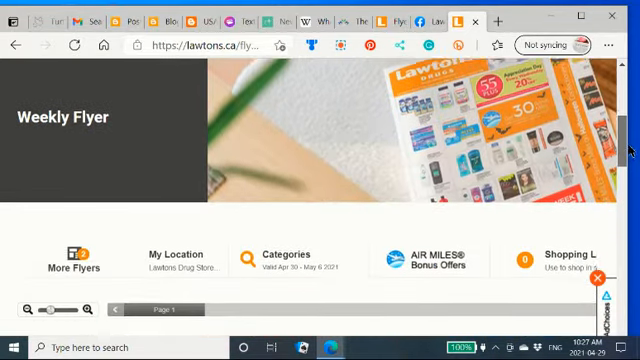
{"action": "scroll", "scroll_direction": "down", "scroll_amount": 3}
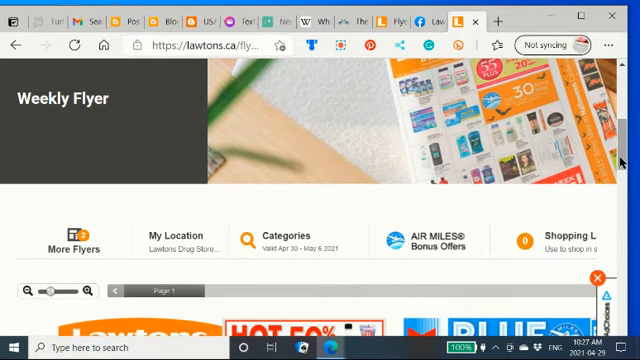
{"action": "scroll", "scroll_direction": "down", "scroll_amount": 3}
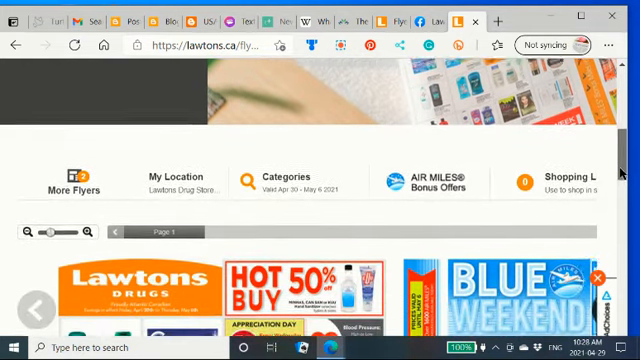
{"action": "scroll", "scroll_direction": "down", "scroll_amount": 3}
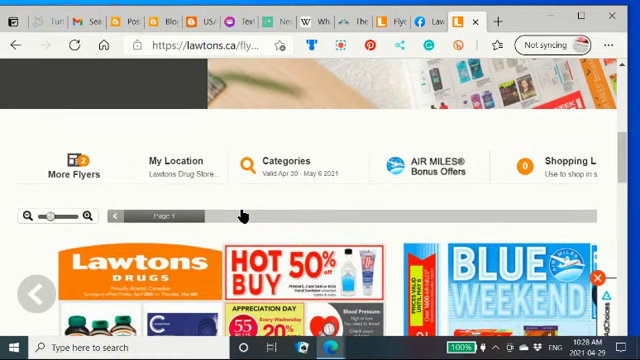
{"action": "mouse_move", "coordinate": [288, 220]}
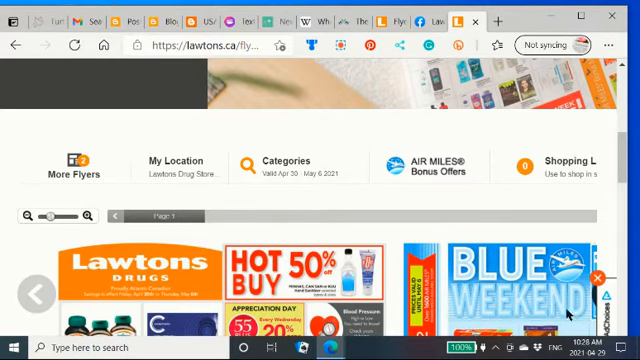
{"action": "mouse_move", "coordinate": [616, 192]}
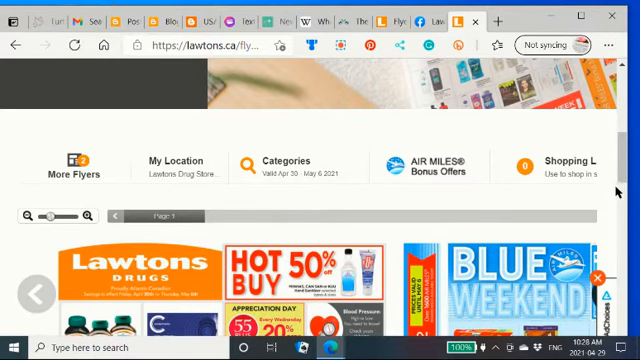
{"action": "scroll", "scroll_direction": "down", "scroll_amount": 3}
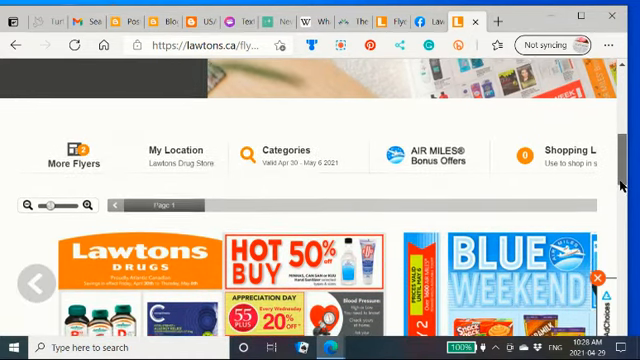
{"action": "scroll", "scroll_direction": "down", "scroll_amount": 3}
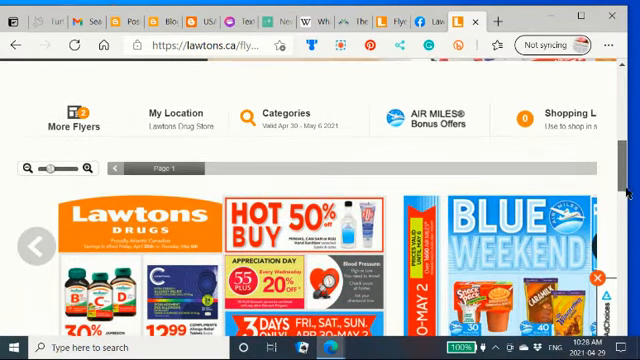
{"action": "scroll", "scroll_direction": "down", "scroll_amount": 3}
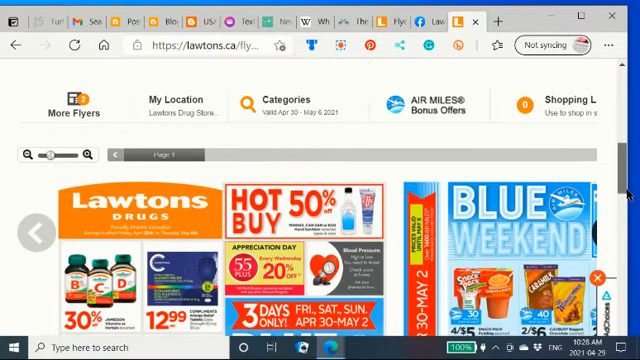
{"action": "scroll", "scroll_direction": "down", "scroll_amount": 3}
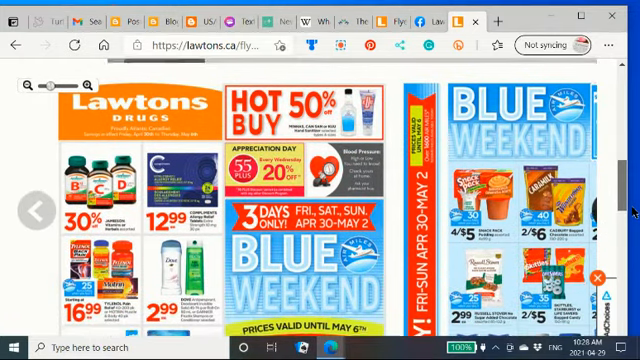
{"action": "scroll", "scroll_direction": "down", "scroll_amount": 3}
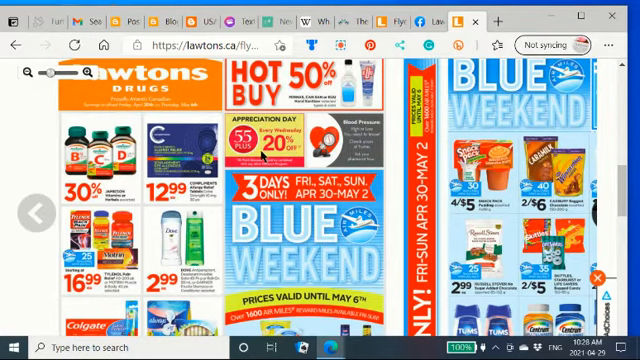
{"action": "mouse_move", "coordinate": [232, 176]}
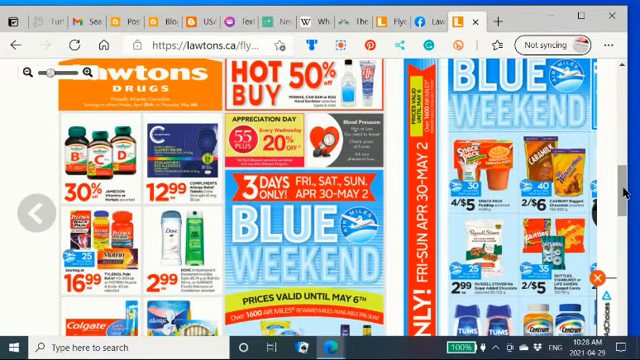
{"action": "scroll", "scroll_direction": "down", "scroll_amount": 3}
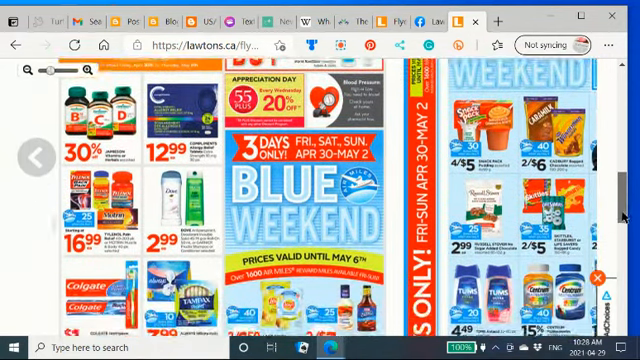
{"action": "scroll", "scroll_direction": "down", "scroll_amount": 3}
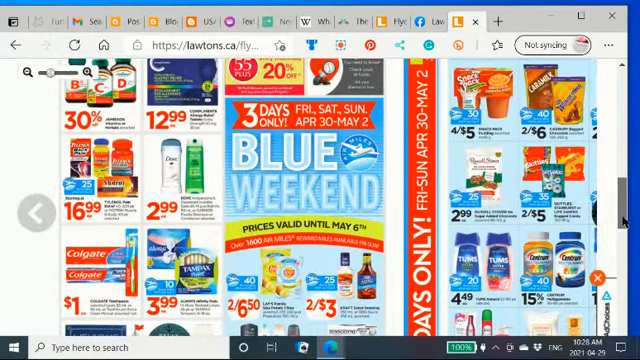
{"action": "scroll", "scroll_direction": "down", "scroll_amount": 3}
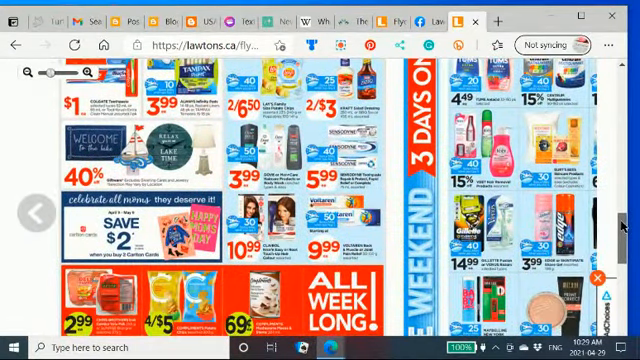
{"action": "scroll", "scroll_direction": "down", "scroll_amount": 3}
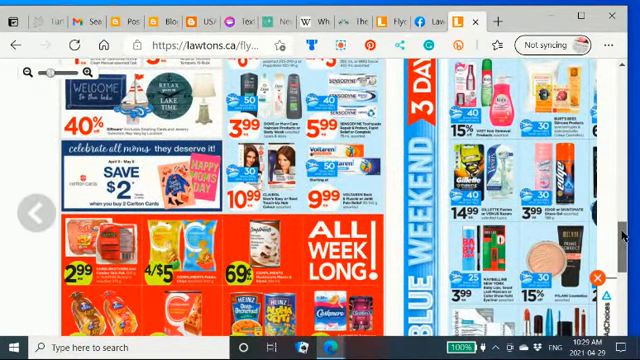
{"action": "scroll", "scroll_direction": "down", "scroll_amount": 3}
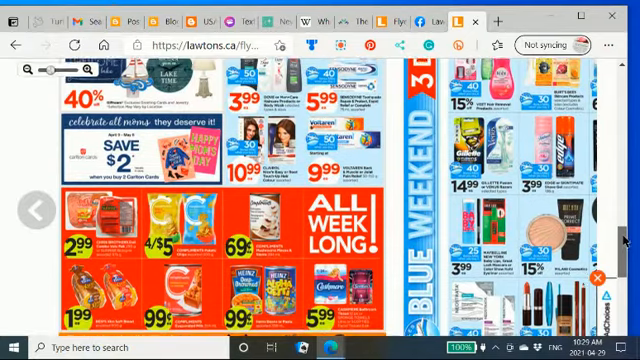
{"action": "scroll", "scroll_direction": "down", "scroll_amount": 3}
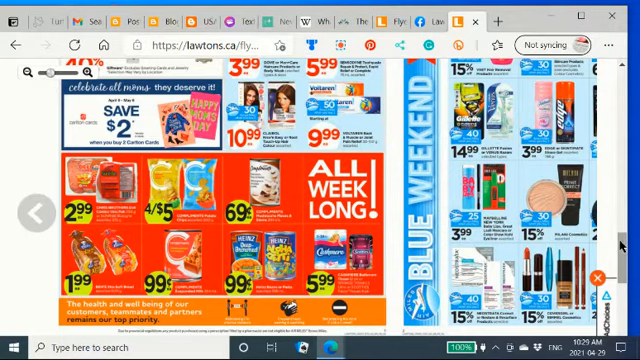
{"action": "scroll", "scroll_direction": "down", "scroll_amount": 3}
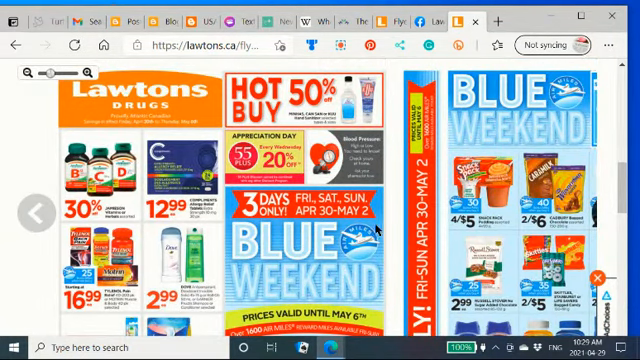
Page forward through the flyer to the wellness, nail care, makeup and bath accessories deals.
{"action": "scroll", "scroll_direction": "right", "scroll_amount": 3}
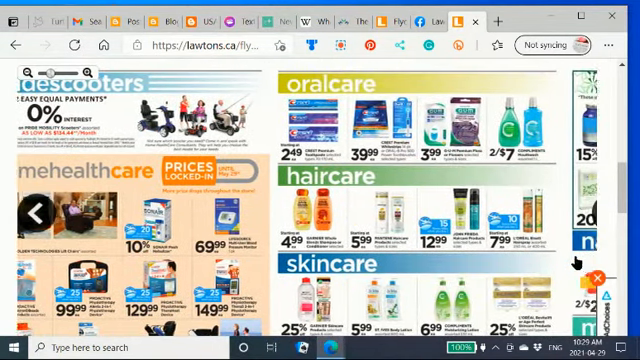
{"action": "scroll", "scroll_direction": "right", "scroll_amount": 3}
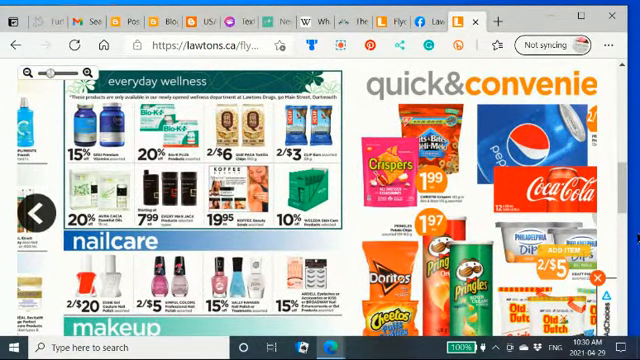
{"action": "scroll", "scroll_direction": "down", "scroll_amount": 3}
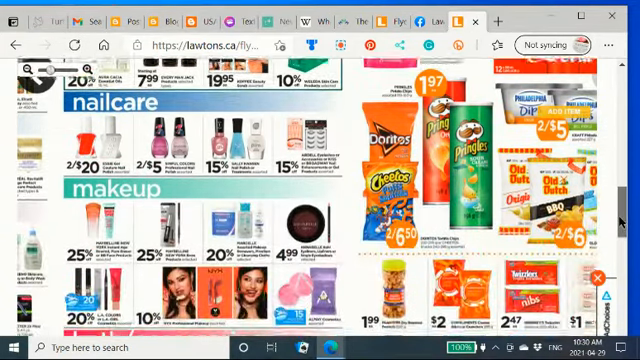
{"action": "scroll", "scroll_direction": "down", "scroll_amount": 3}
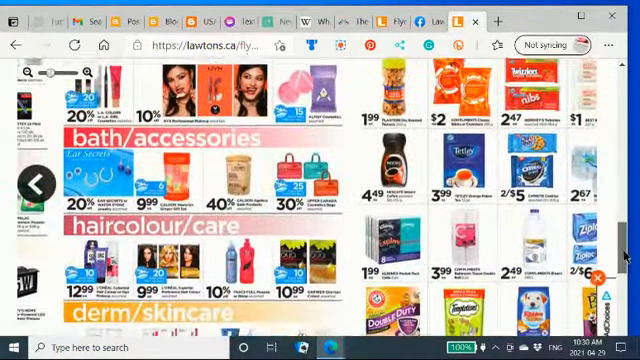
{"action": "scroll", "scroll_direction": "down", "scroll_amount": 3}
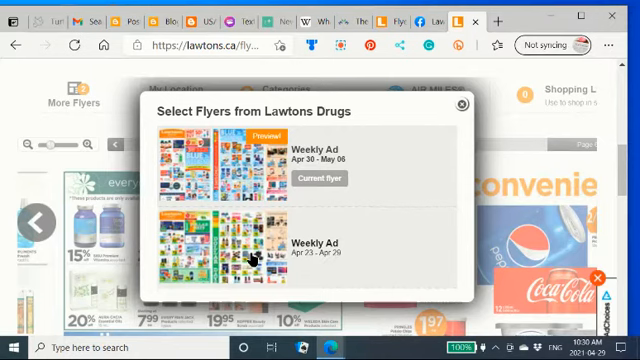
{"action": "mouse_move", "coordinate": [266, 262]}
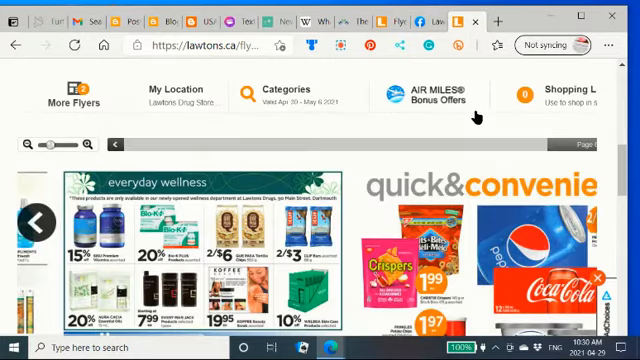
Close the flyer search box, scroll to the footer and open Lawtons Drugs on Pinterest.
{"action": "left_click", "coordinate": [432, 96]}
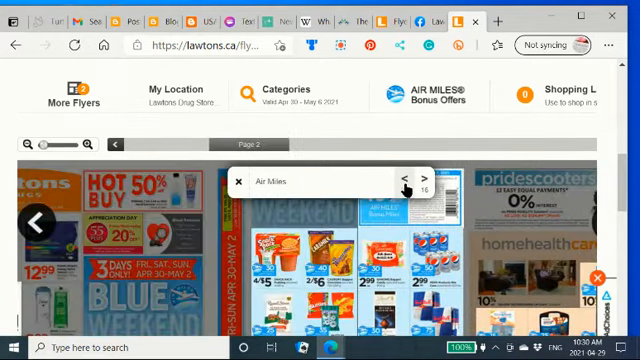
{"action": "left_click", "coordinate": [396, 178]}
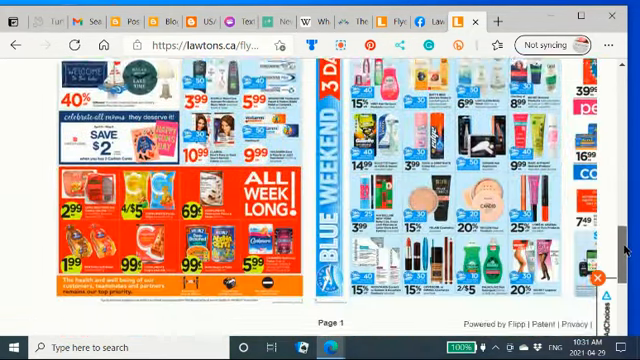
{"action": "scroll", "scroll_direction": "down", "scroll_amount": 3}
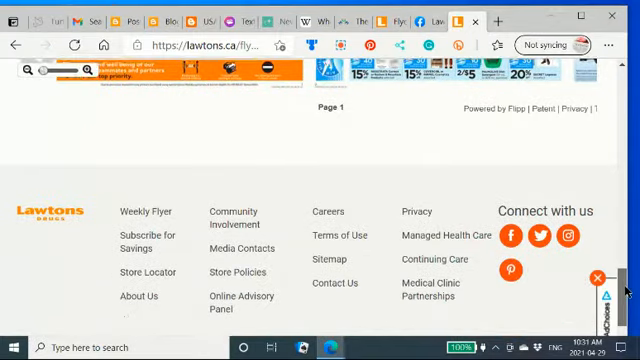
{"action": "scroll", "scroll_direction": "down", "scroll_amount": 3}
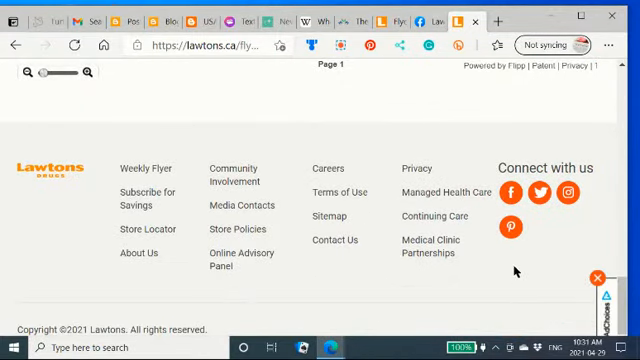
{"action": "mouse_move", "coordinate": [512, 228]}
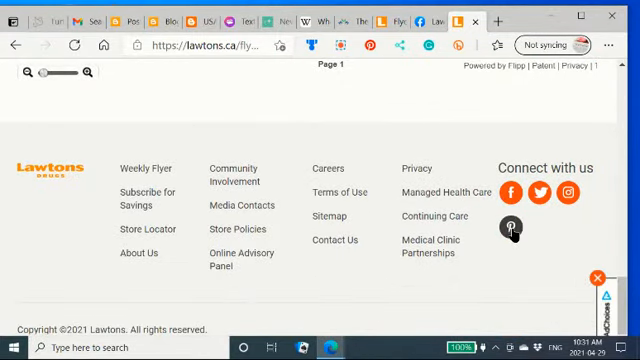
{"action": "left_click", "coordinate": [510, 228]}
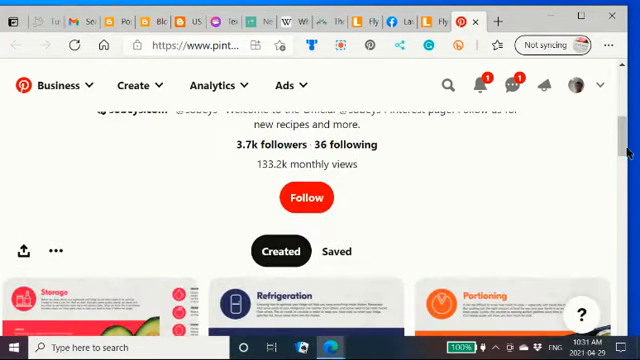
Follow the Lawtons Drugs Pinterest account and browse a follower's profile.
{"action": "left_click", "coordinate": [308, 198]}
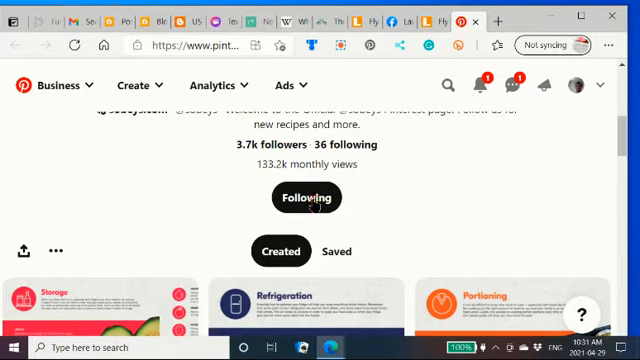
{"action": "left_click", "coordinate": [306, 198]}
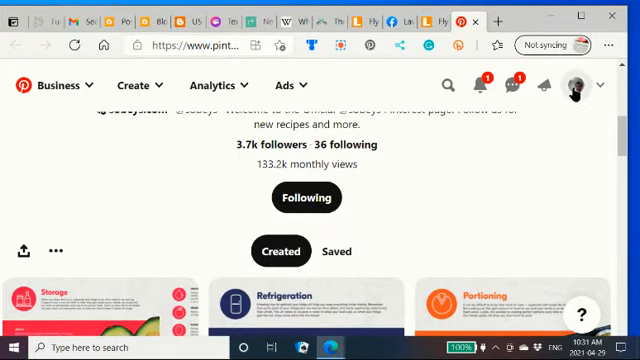
{"action": "scroll", "scroll_direction": "down", "scroll_amount": 3}
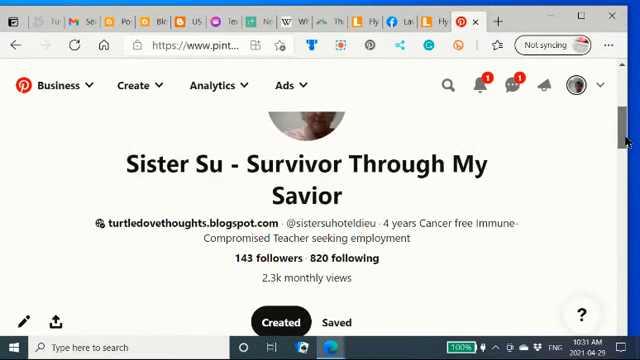
{"action": "scroll", "scroll_direction": "down", "scroll_amount": 3}
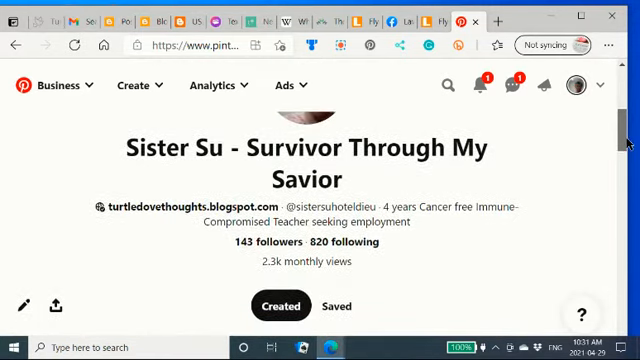
{"action": "scroll", "scroll_direction": "down", "scroll_amount": 3}
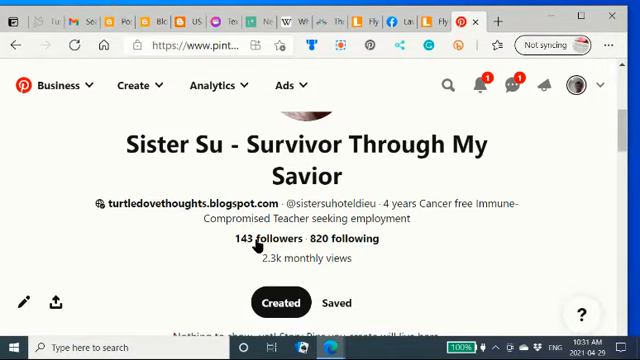
{"action": "mouse_move", "coordinate": [260, 248]}
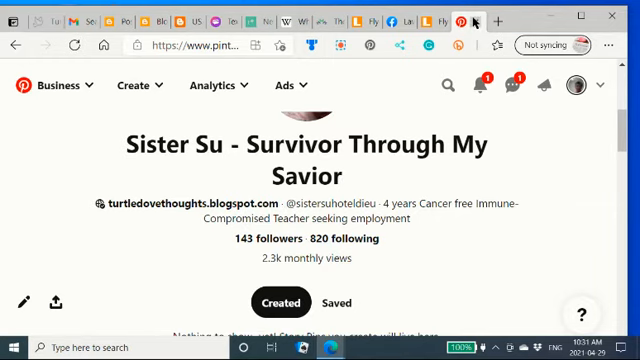
Return to the Lawtons site and open its Facebook page from the footer.
{"action": "left_click", "coordinate": [464, 20]}
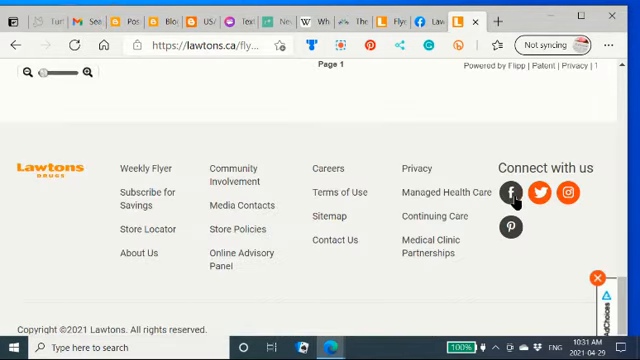
{"action": "left_click", "coordinate": [512, 194]}
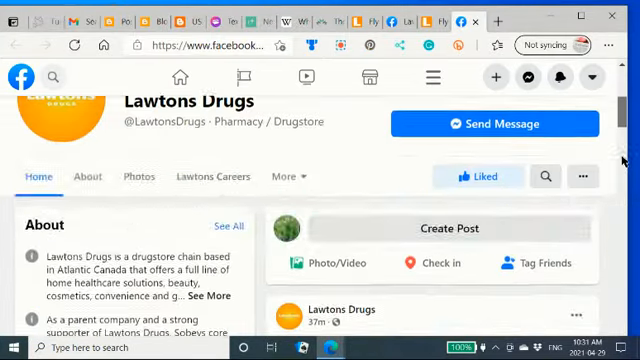
{"action": "scroll", "scroll_direction": "down", "scroll_amount": 3}
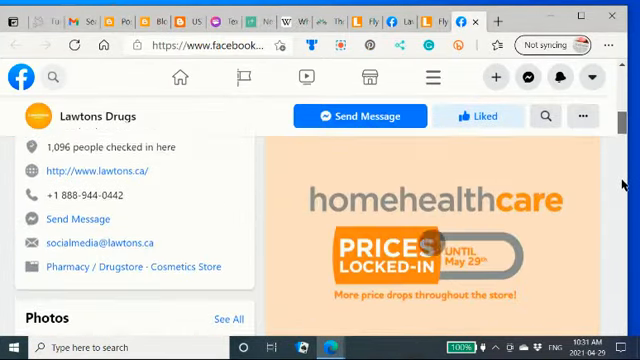
{"action": "scroll", "scroll_direction": "down", "scroll_amount": 3}
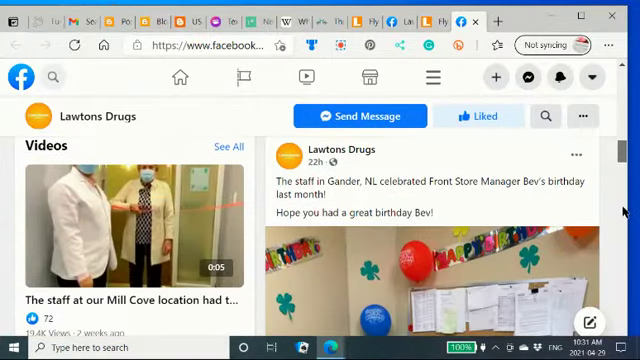
Browse the Facebook page's details, videos, recent posts and related pages.
{"action": "scroll", "scroll_direction": "down", "scroll_amount": 3}
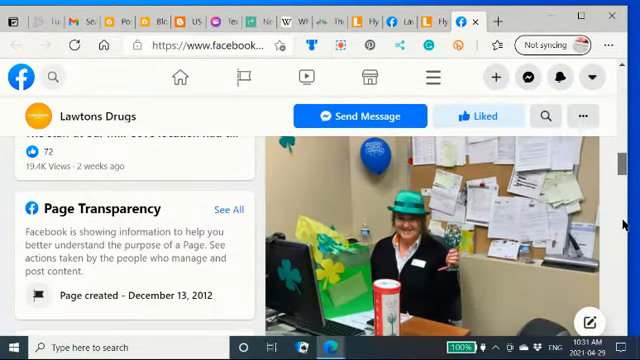
{"action": "scroll", "scroll_direction": "down", "scroll_amount": 3}
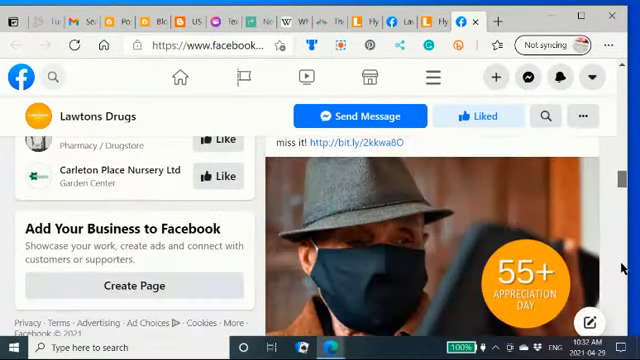
{"action": "scroll", "scroll_direction": "down", "scroll_amount": 3}
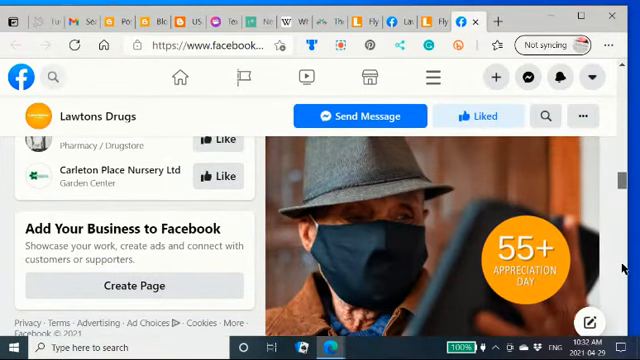
{"action": "scroll", "scroll_direction": "down", "scroll_amount": 3}
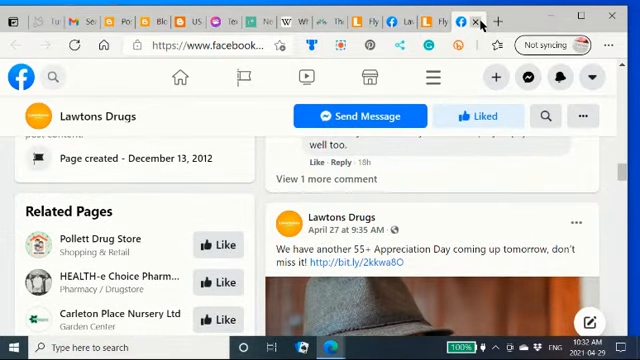
Open the Lawtons Drugs Twitter profile and follow the account.
{"action": "left_click", "coordinate": [476, 20]}
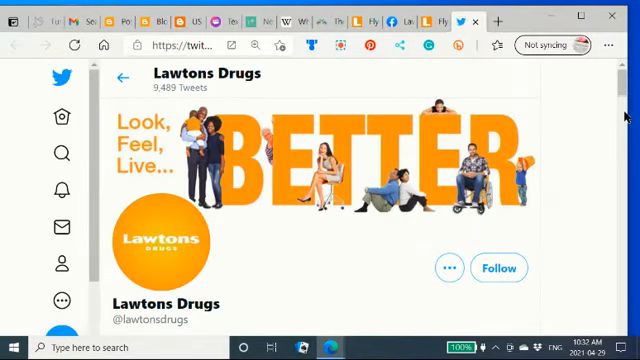
{"action": "scroll", "scroll_direction": "down", "scroll_amount": 3}
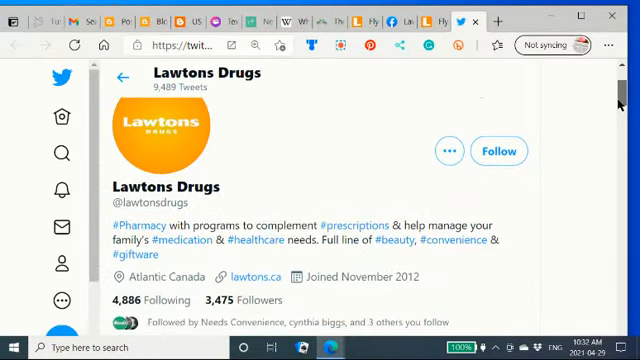
{"action": "left_click", "coordinate": [492, 152]}
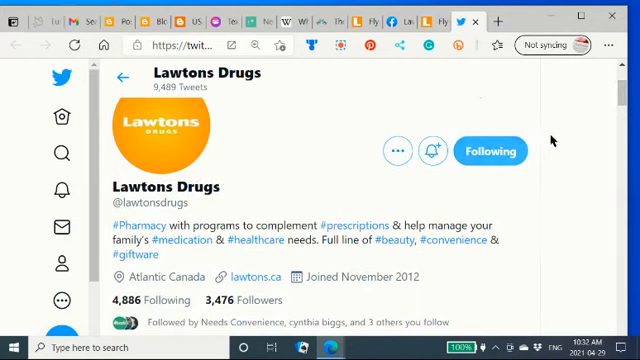
Read through the recent tweets about store hours in the Tweets feed.
{"action": "scroll", "scroll_direction": "down", "scroll_amount": 3}
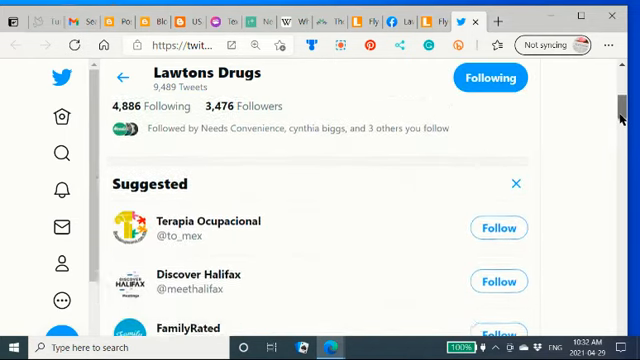
{"action": "scroll", "scroll_direction": "down", "scroll_amount": 3}
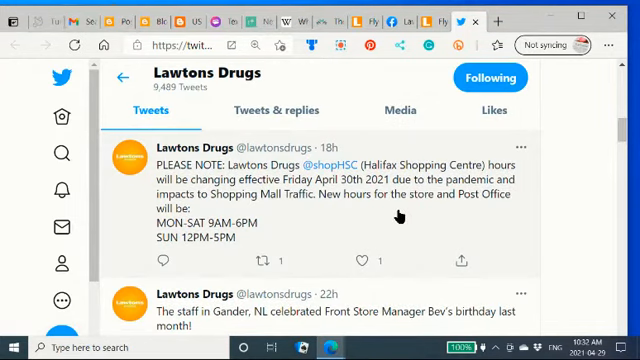
{"action": "scroll", "scroll_direction": "down", "scroll_amount": 3}
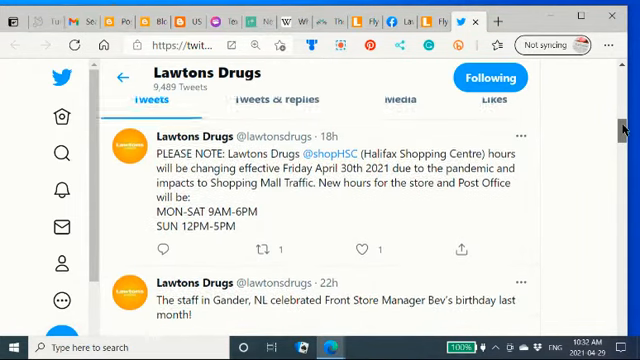
{"action": "scroll", "scroll_direction": "down", "scroll_amount": 3}
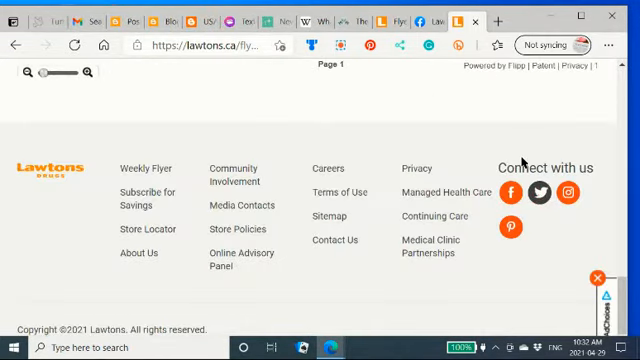
{"action": "mouse_move", "coordinate": [568, 198]}
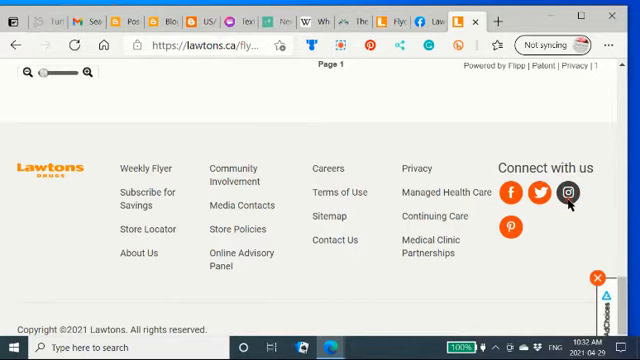
Open the Instagram profile linked from the footer and browse its post grid.
{"action": "left_click", "coordinate": [568, 196]}
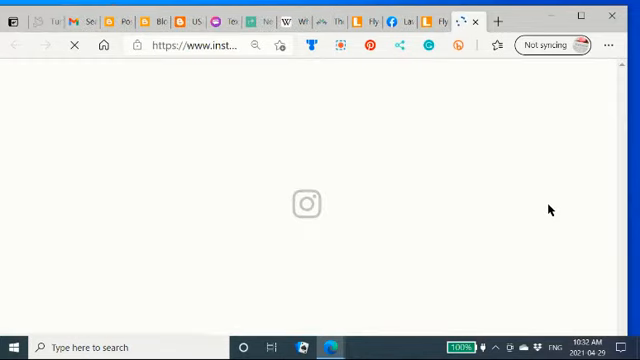
{"action": "mouse_move", "coordinate": [552, 200]}
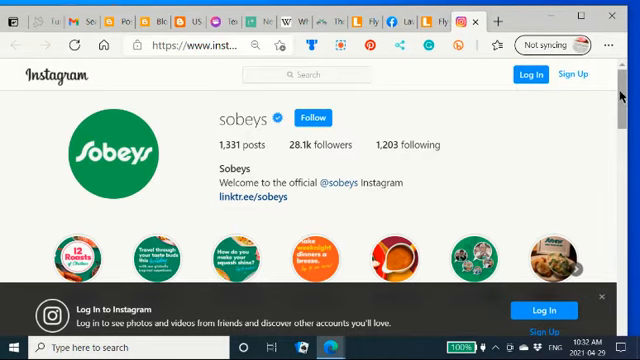
{"action": "scroll", "scroll_direction": "down", "scroll_amount": 3}
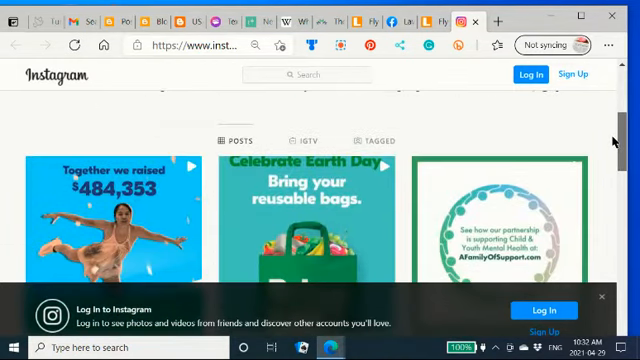
{"action": "scroll", "scroll_direction": "down", "scroll_amount": 3}
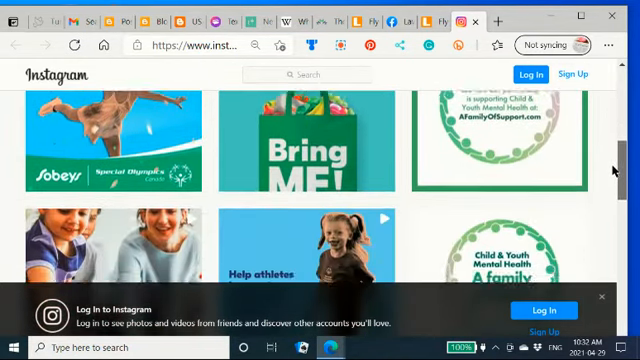
{"action": "scroll", "scroll_direction": "down", "scroll_amount": 3}
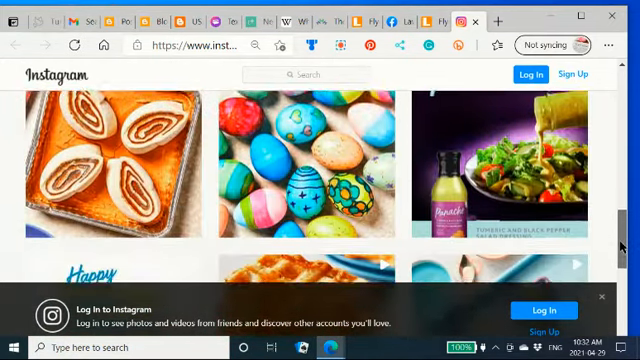
{"action": "scroll", "scroll_direction": "down", "scroll_amount": 3}
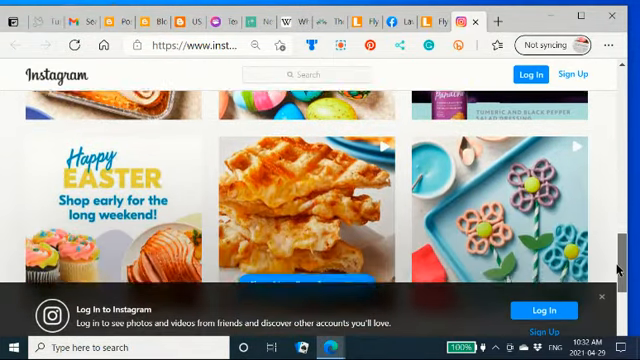
Continue down to the Related Accounts section and dismiss the Instagram login prompt.
{"action": "scroll", "scroll_direction": "down", "scroll_amount": 3}
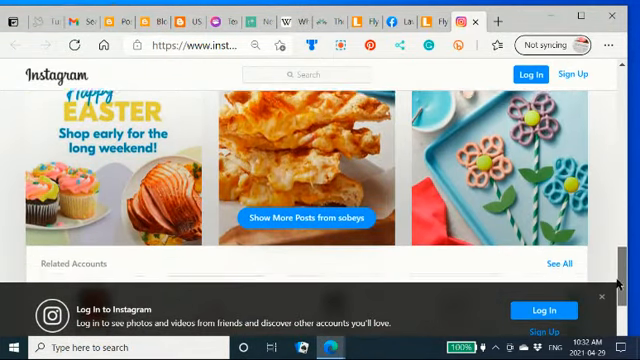
{"action": "scroll", "scroll_direction": "down", "scroll_amount": 3}
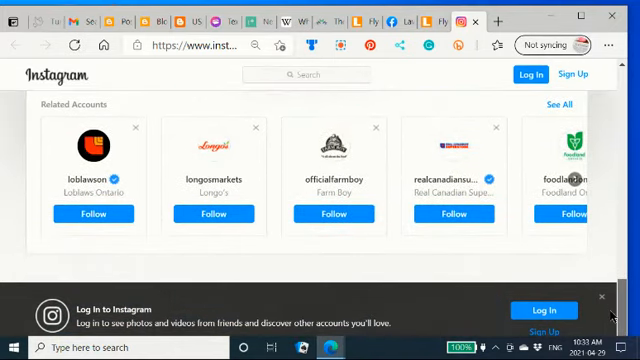
{"action": "scroll", "scroll_direction": "down", "scroll_amount": 3}
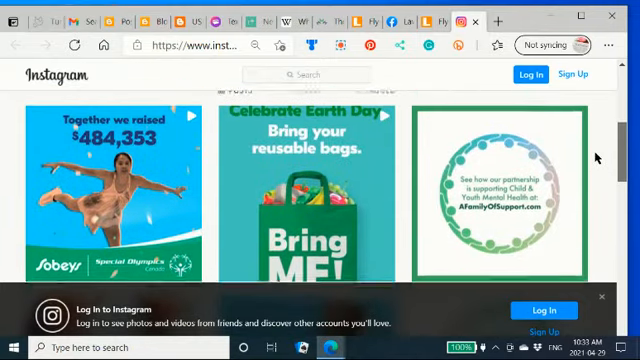
{"action": "scroll", "scroll_direction": "down", "scroll_amount": 3}
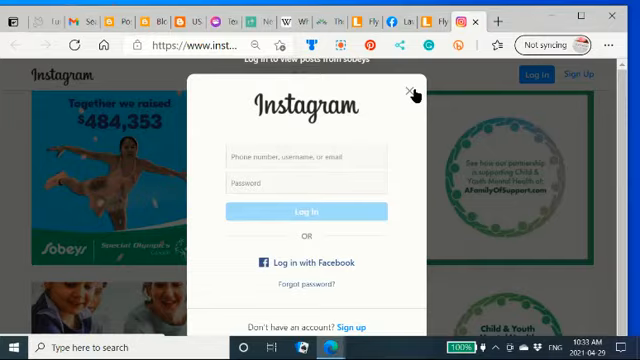
{"action": "left_click", "coordinate": [412, 92]}
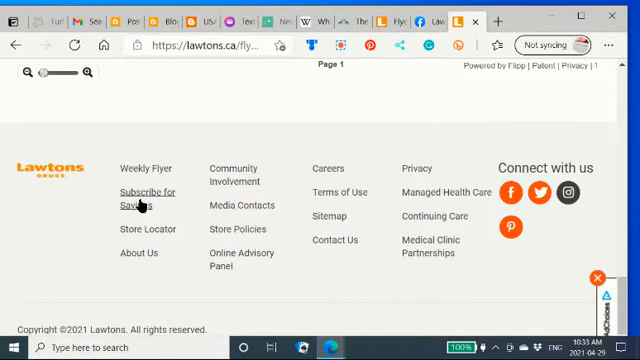
{"action": "mouse_move", "coordinate": [144, 204]}
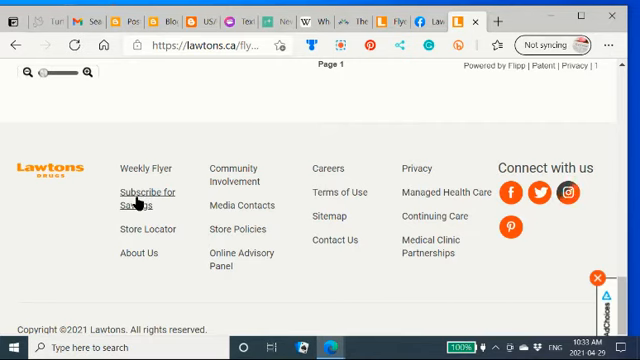
Open Subscribe for Savings from the footer and review the newsletter sign-up fields.
{"action": "left_click", "coordinate": [148, 200]}
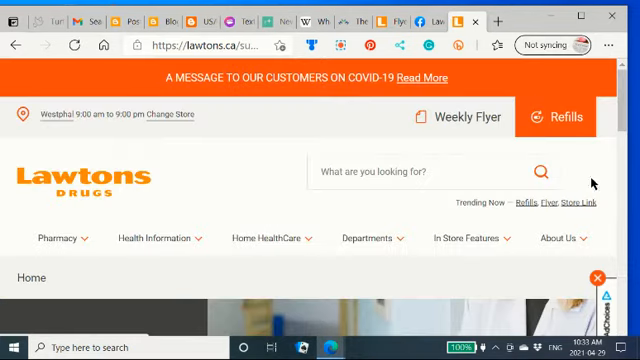
{"action": "scroll", "scroll_direction": "down", "scroll_amount": 3}
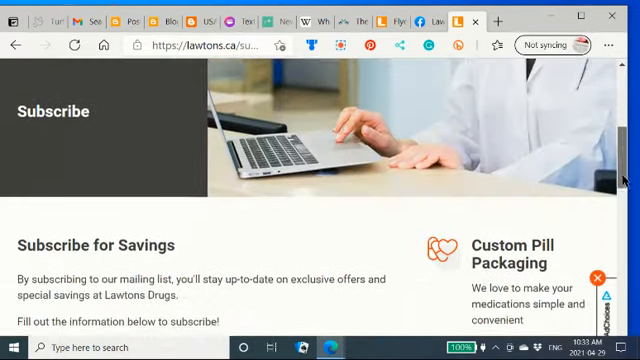
{"action": "scroll", "scroll_direction": "down", "scroll_amount": 3}
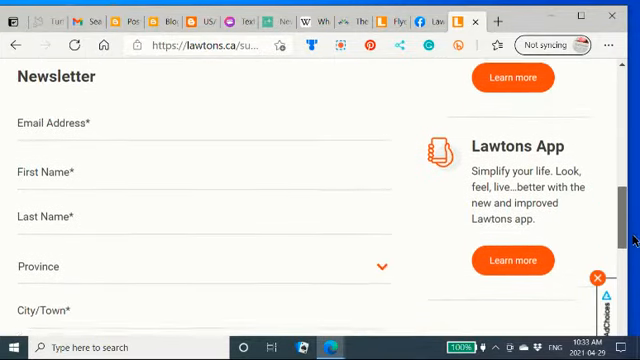
{"action": "scroll", "scroll_direction": "down", "scroll_amount": 3}
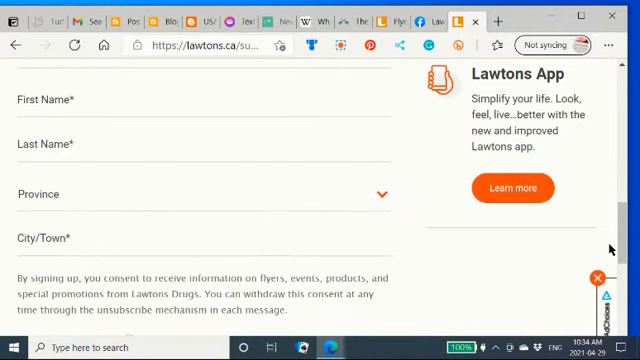
{"action": "scroll", "scroll_direction": "down", "scroll_amount": 3}
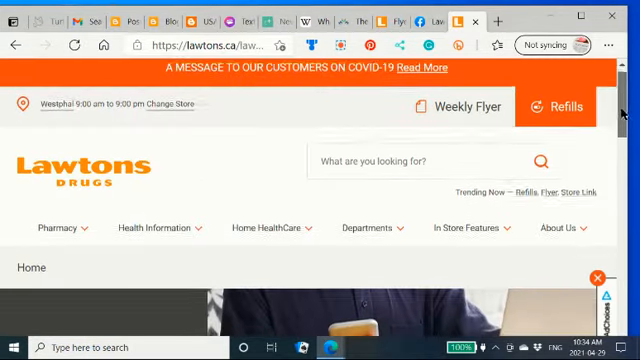
Scroll the Lawtons App page past its features to the App Store and Google Play badges.
{"action": "scroll", "scroll_direction": "down", "scroll_amount": 3}
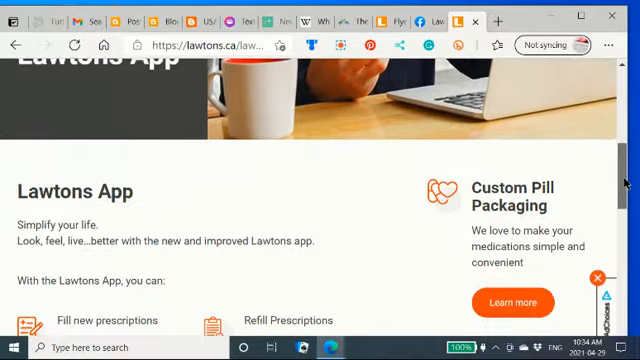
{"action": "scroll", "scroll_direction": "down", "scroll_amount": 3}
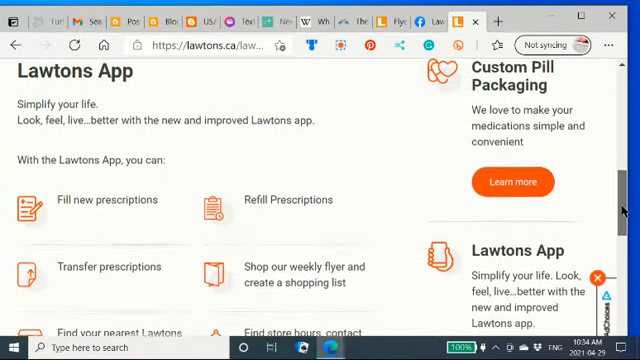
{"action": "scroll", "scroll_direction": "down", "scroll_amount": 3}
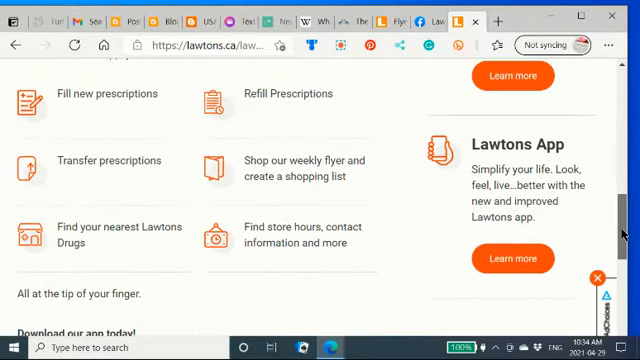
{"action": "scroll", "scroll_direction": "down", "scroll_amount": 3}
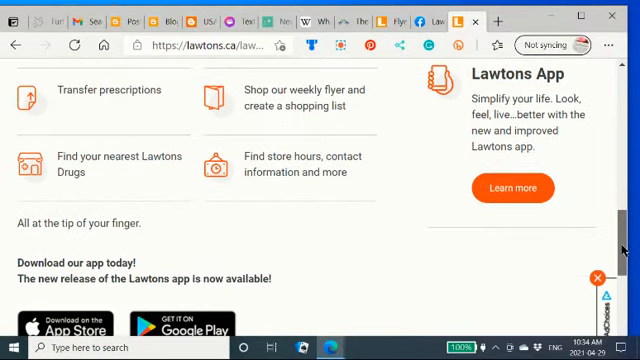
{"action": "scroll", "scroll_direction": "down", "scroll_amount": 3}
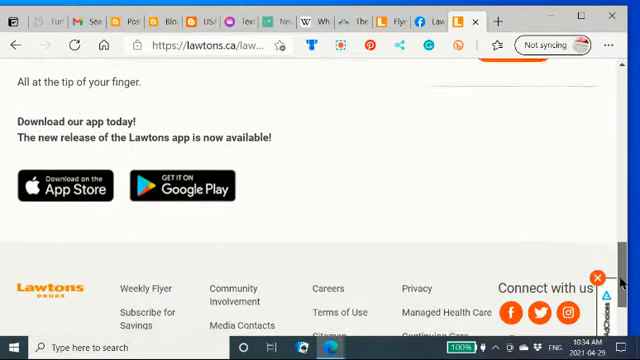
{"action": "scroll", "scroll_direction": "down", "scroll_amount": 3}
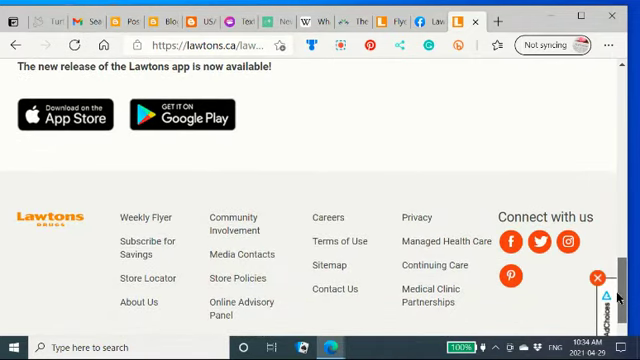
{"action": "scroll", "scroll_direction": "down", "scroll_amount": 3}
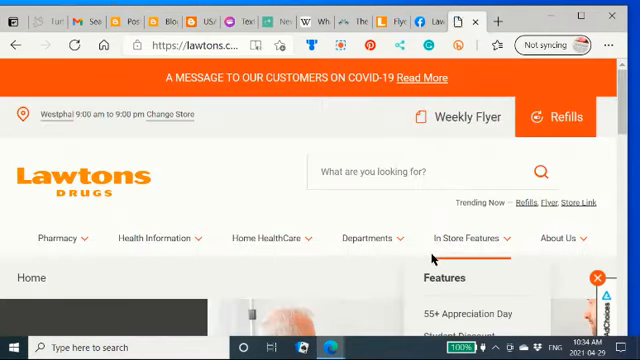
Scroll the Medical Clinic Partnerships page down to its contact details and footer.
{"action": "scroll", "scroll_direction": "down", "scroll_amount": 3}
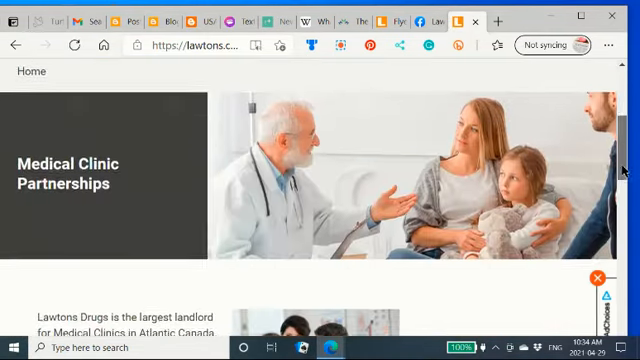
{"action": "scroll", "scroll_direction": "down", "scroll_amount": 3}
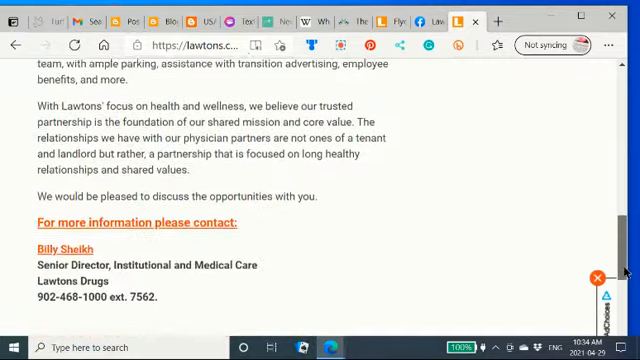
{"action": "scroll", "scroll_direction": "down", "scroll_amount": 3}
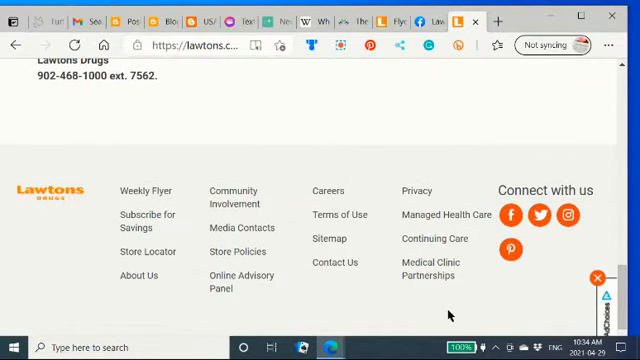
{"action": "mouse_move", "coordinate": [332, 298]}
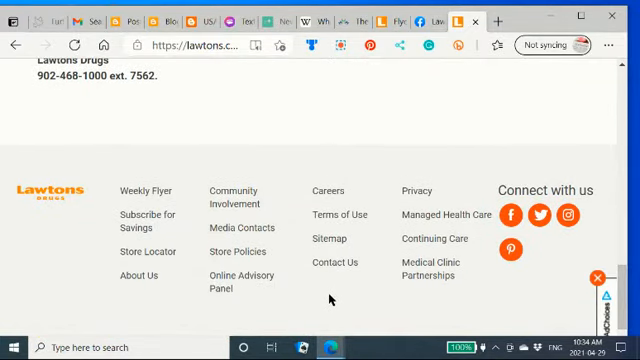
{"action": "mouse_move", "coordinate": [328, 240]}
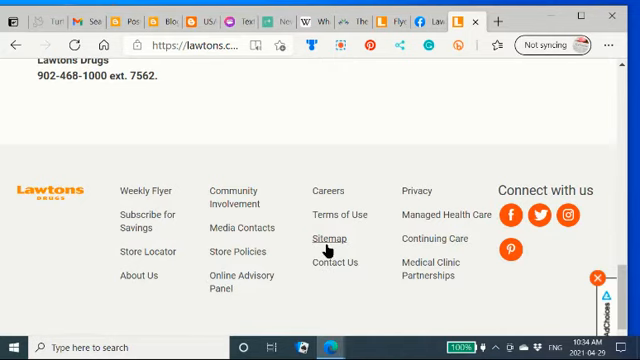
{"action": "left_click", "coordinate": [136, 276]}
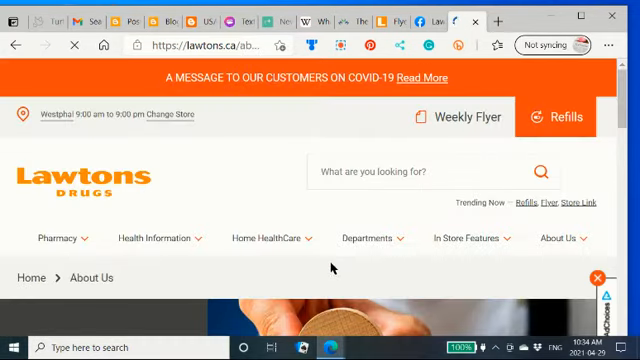
{"action": "scroll", "scroll_direction": "down", "scroll_amount": 3}
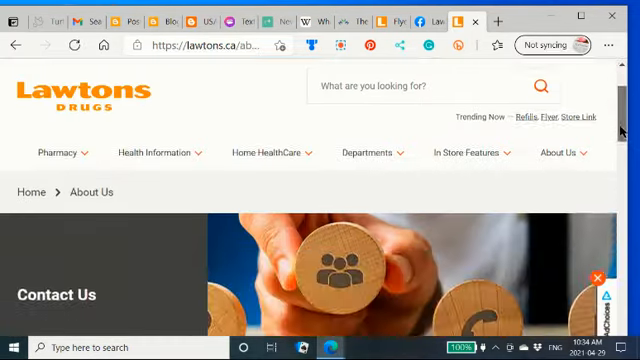
{"action": "scroll", "scroll_direction": "down", "scroll_amount": 3}
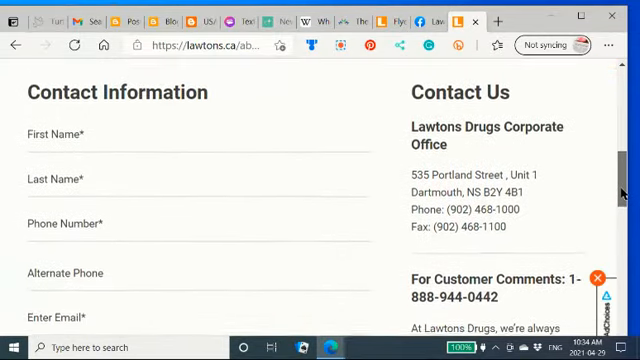
{"action": "scroll", "scroll_direction": "down", "scroll_amount": 3}
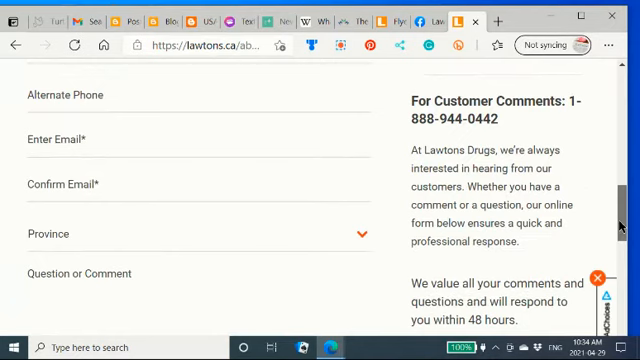
{"action": "scroll", "scroll_direction": "down", "scroll_amount": 3}
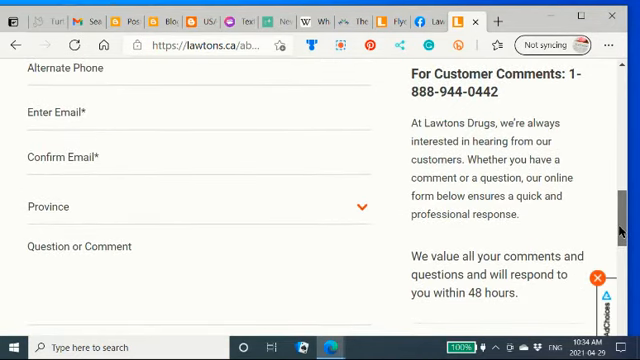
{"action": "scroll", "scroll_direction": "down", "scroll_amount": 3}
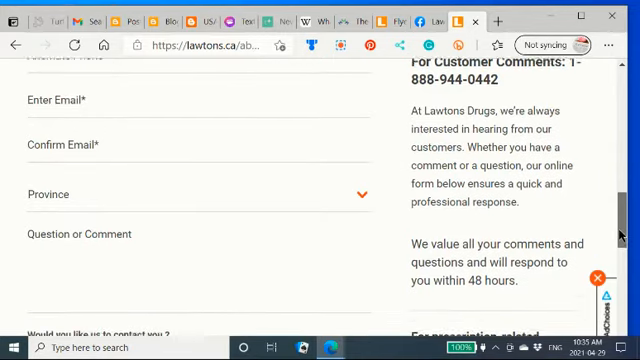
{"action": "scroll", "scroll_direction": "down", "scroll_amount": 3}
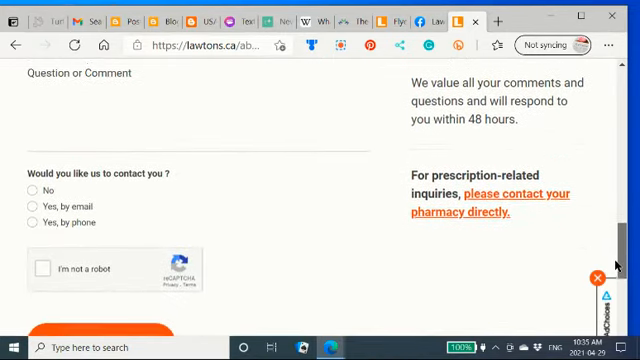
{"action": "scroll", "scroll_direction": "down", "scroll_amount": 3}
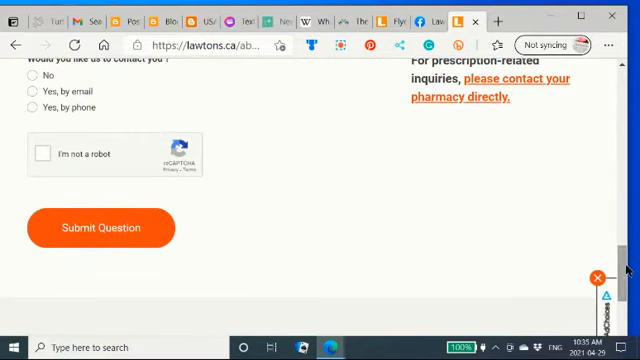
{"action": "scroll", "scroll_direction": "up", "scroll_amount": 3}
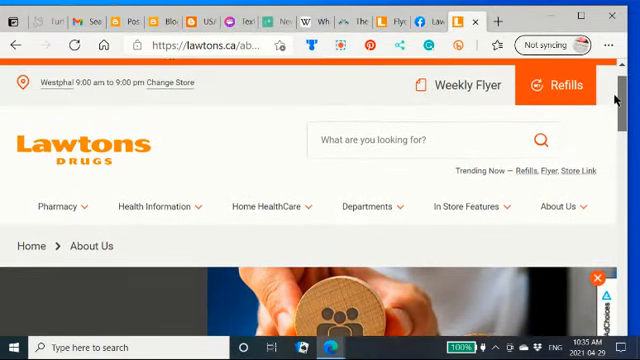
Browse the In Store page's Beauty, Health & Wellness, Giftware and Baby & Toddler department tiles.
{"action": "left_click", "coordinate": [370, 208]}
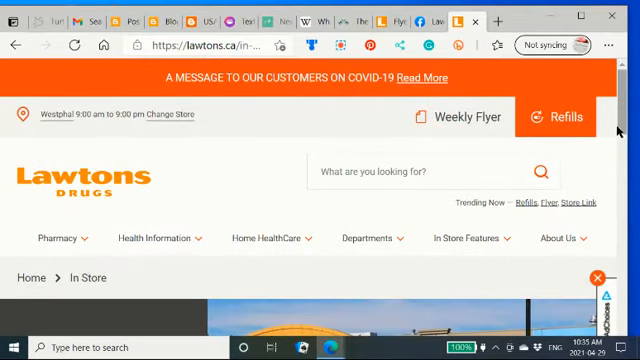
{"action": "scroll", "scroll_direction": "down", "scroll_amount": 3}
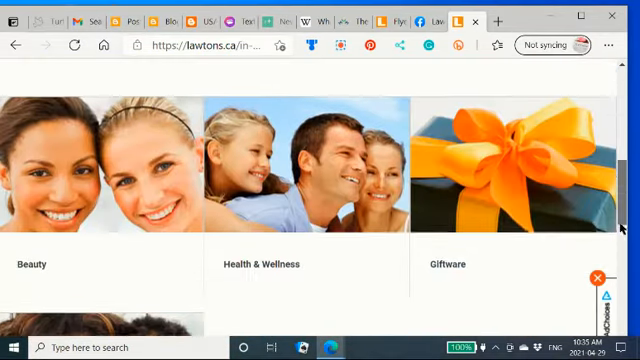
{"action": "scroll", "scroll_direction": "down", "scroll_amount": 3}
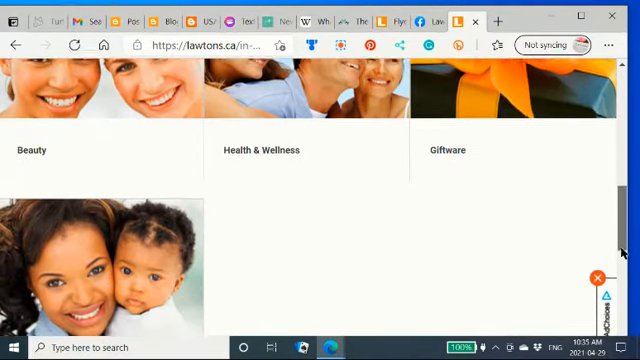
{"action": "scroll", "scroll_direction": "down", "scroll_amount": 3}
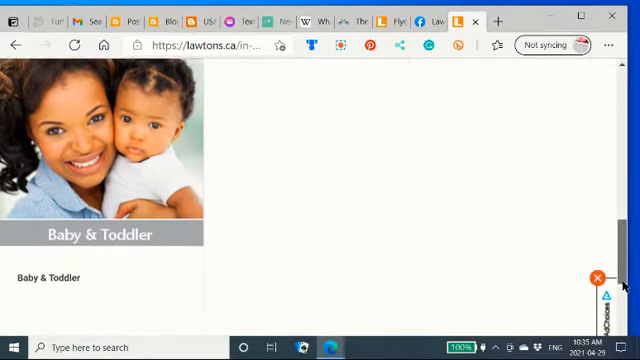
{"action": "scroll", "scroll_direction": "down", "scroll_amount": 3}
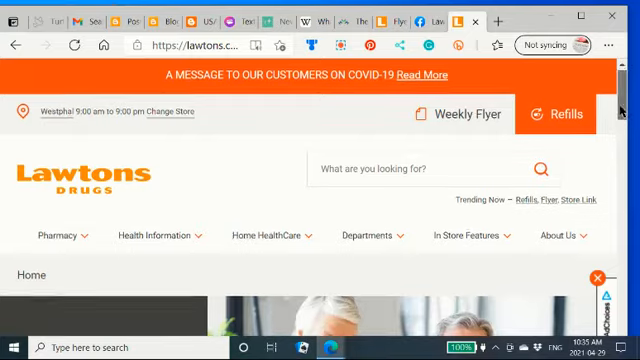
Read the Continuing Care page's services and contact details down to the site footer.
{"action": "scroll", "scroll_direction": "down", "scroll_amount": 3}
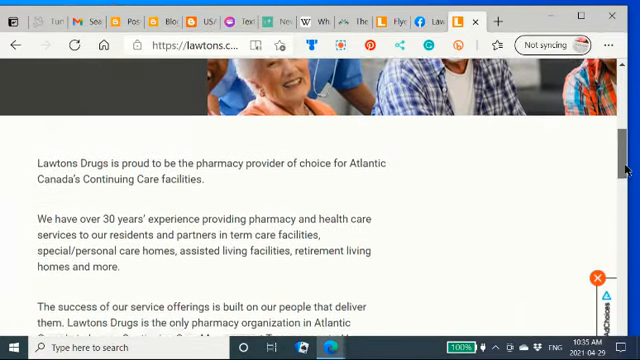
{"action": "scroll", "scroll_direction": "down", "scroll_amount": 3}
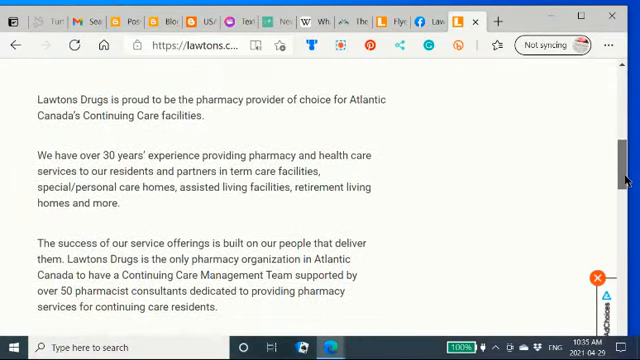
{"action": "scroll", "scroll_direction": "down", "scroll_amount": 3}
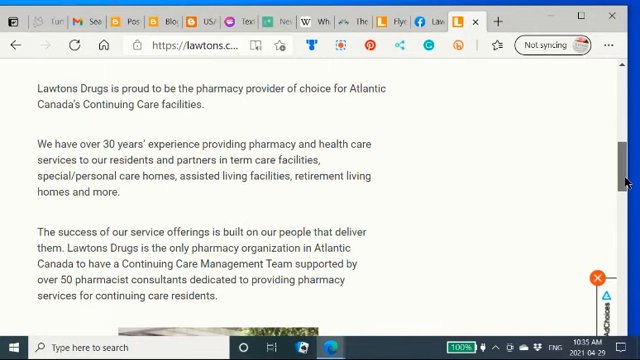
{"action": "scroll", "scroll_direction": "down", "scroll_amount": 3}
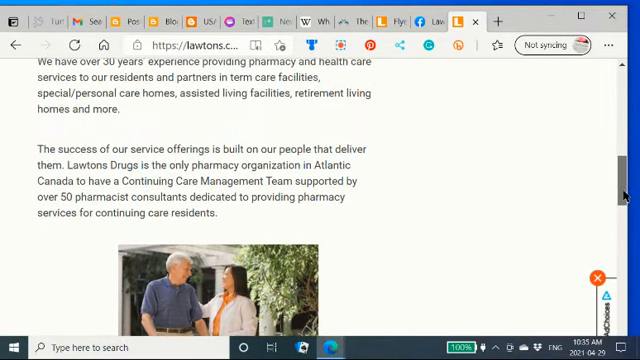
{"action": "scroll", "scroll_direction": "down", "scroll_amount": 3}
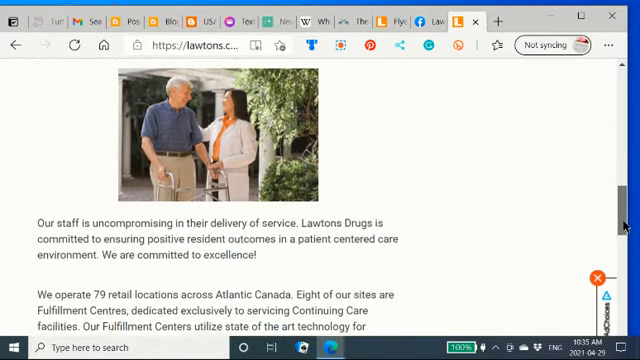
{"action": "scroll", "scroll_direction": "down", "scroll_amount": 3}
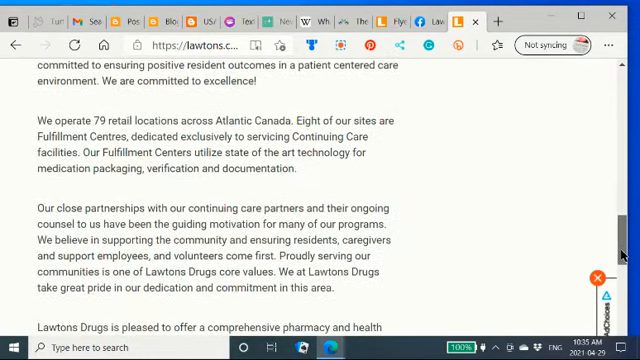
{"action": "scroll", "scroll_direction": "down", "scroll_amount": 3}
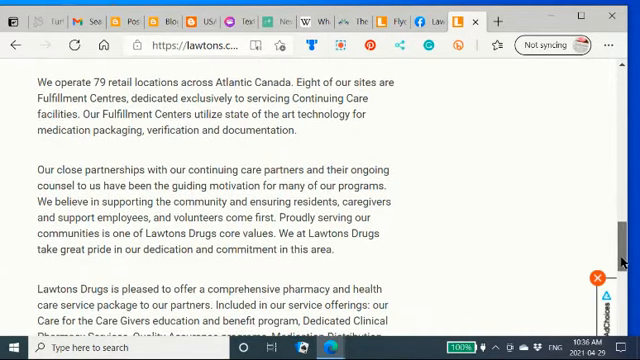
{"action": "scroll", "scroll_direction": "down", "scroll_amount": 3}
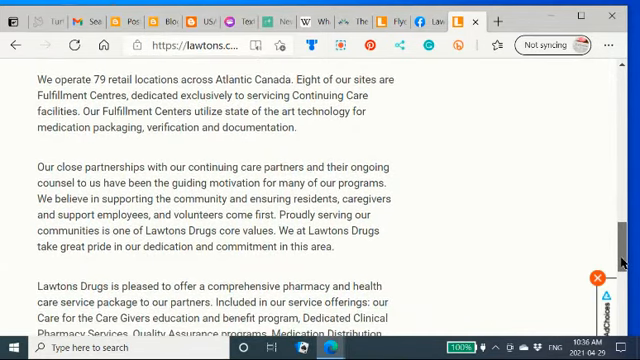
{"action": "scroll", "scroll_direction": "down", "scroll_amount": 3}
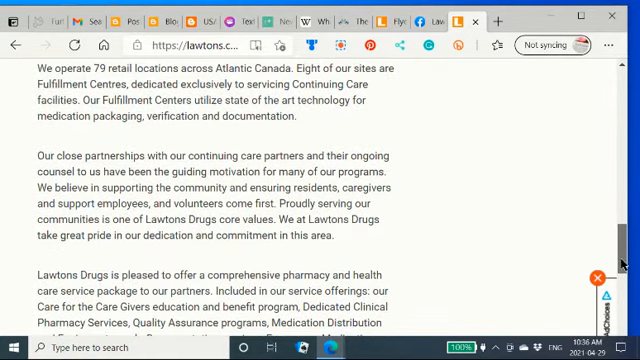
{"action": "scroll", "scroll_direction": "down", "scroll_amount": 3}
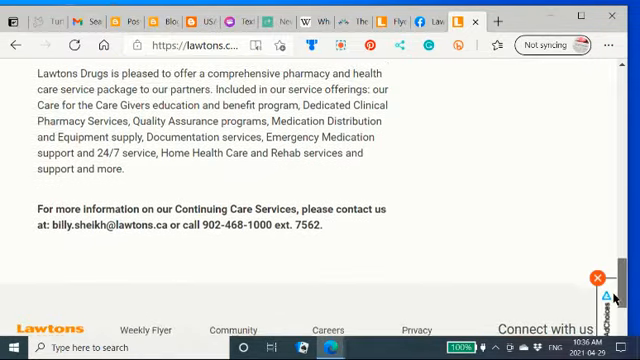
{"action": "scroll", "scroll_direction": "down", "scroll_amount": 3}
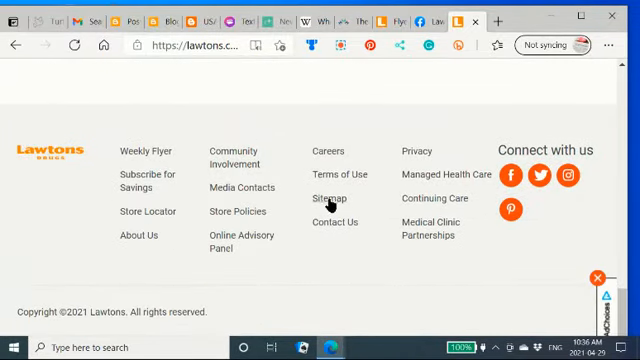
Browse the Lawtons Sitemap page from the footer link and return to the home page.
{"action": "left_click", "coordinate": [330, 198]}
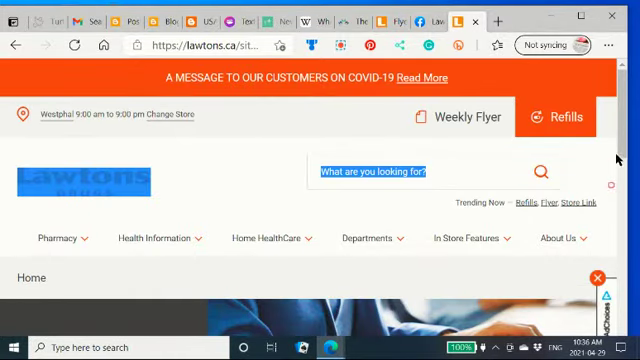
{"action": "scroll", "scroll_direction": "down", "scroll_amount": 3}
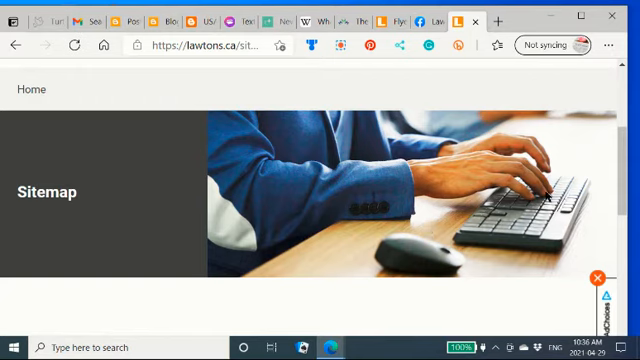
{"action": "scroll", "scroll_direction": "down", "scroll_amount": 3}
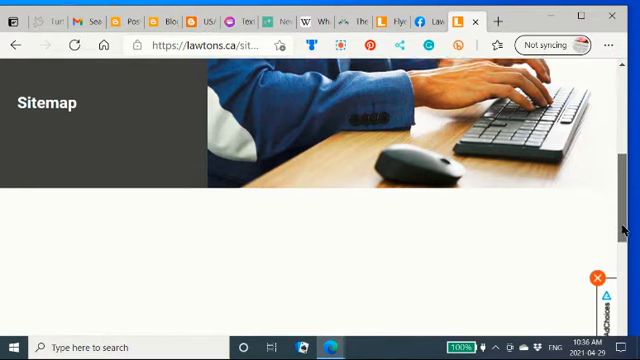
{"action": "scroll", "scroll_direction": "down", "scroll_amount": 3}
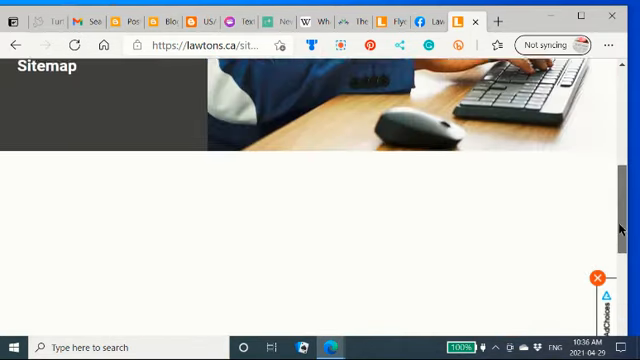
{"action": "scroll", "scroll_direction": "up", "scroll_amount": 3}
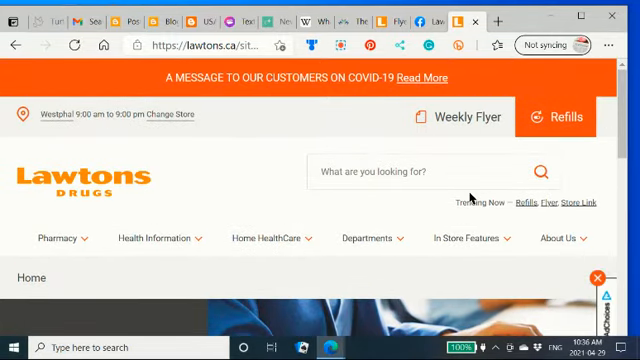
{"action": "mouse_move", "coordinate": [464, 198]}
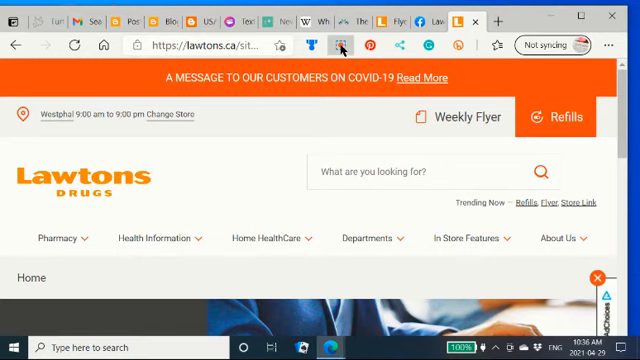
{"action": "left_click", "coordinate": [340, 44]}
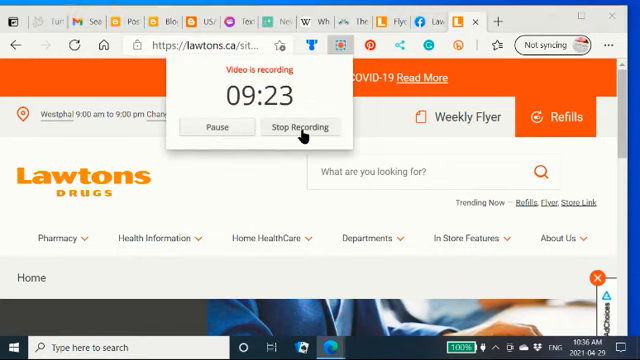